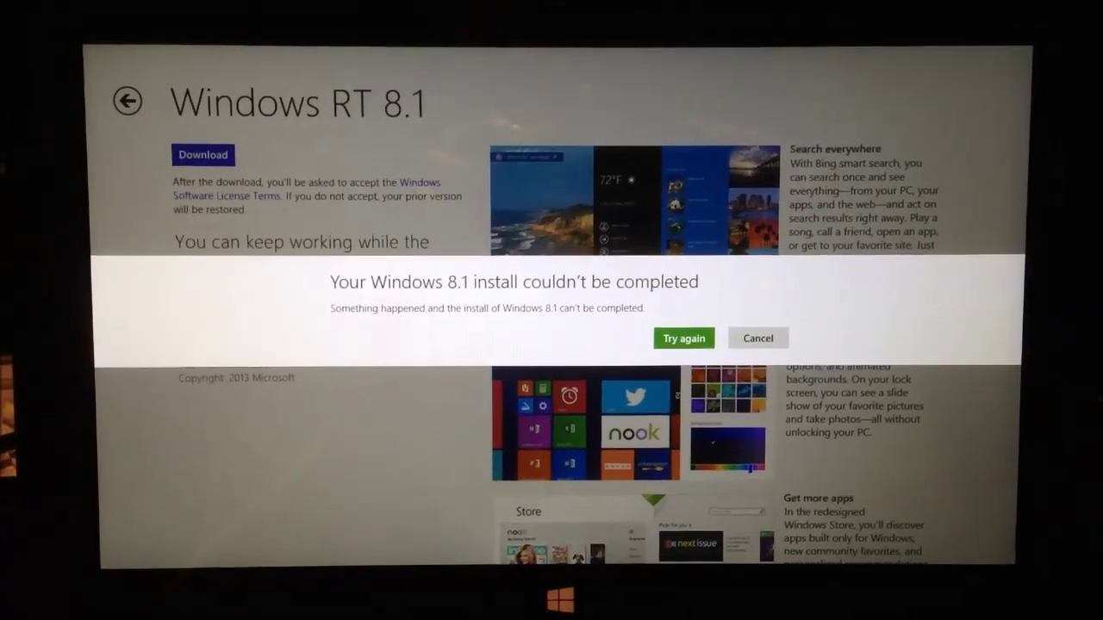
# Cancel the 'Your Windows 8.1 install couldn't be completed' dialog to return to the Windows RT 8.1 page
pyautogui.click(683, 337)
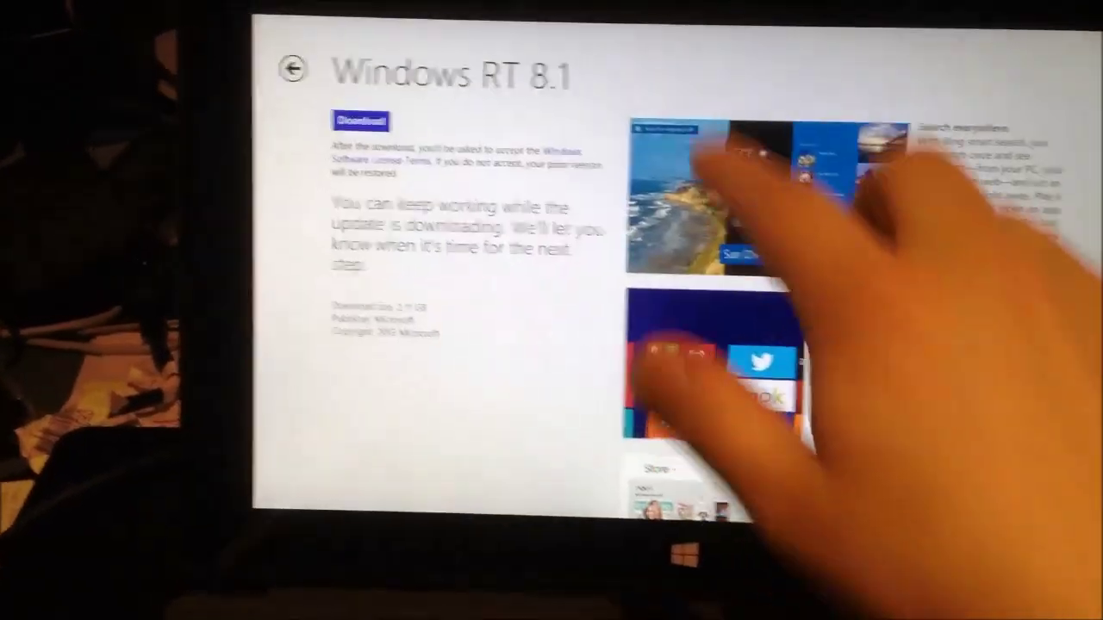